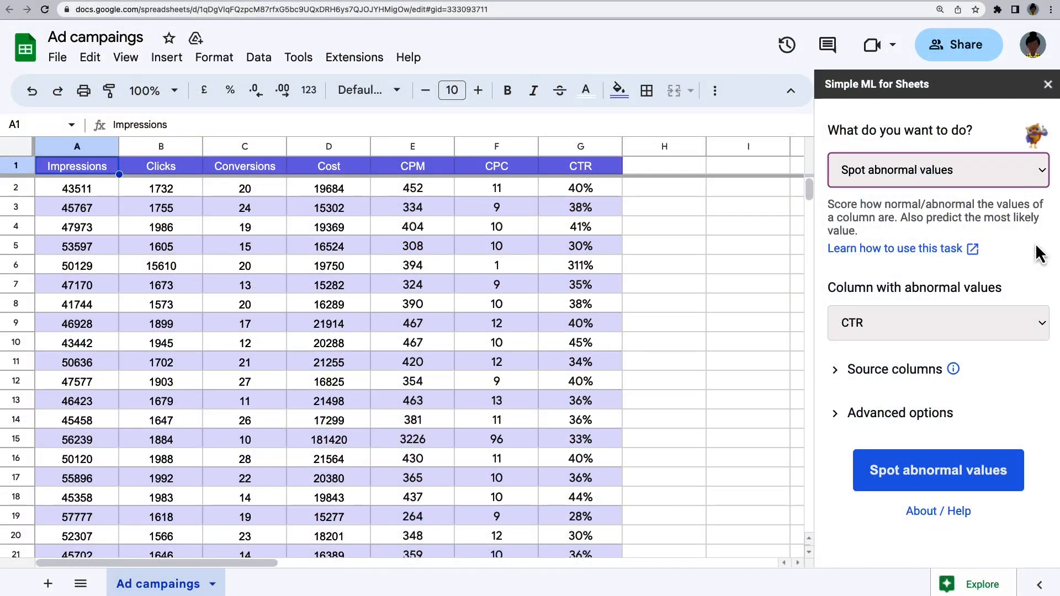
Step: Close the Simple ML for Sheets sidebar beside the Ad campaings data
{"action": "left_click", "coordinate": [938, 470]}
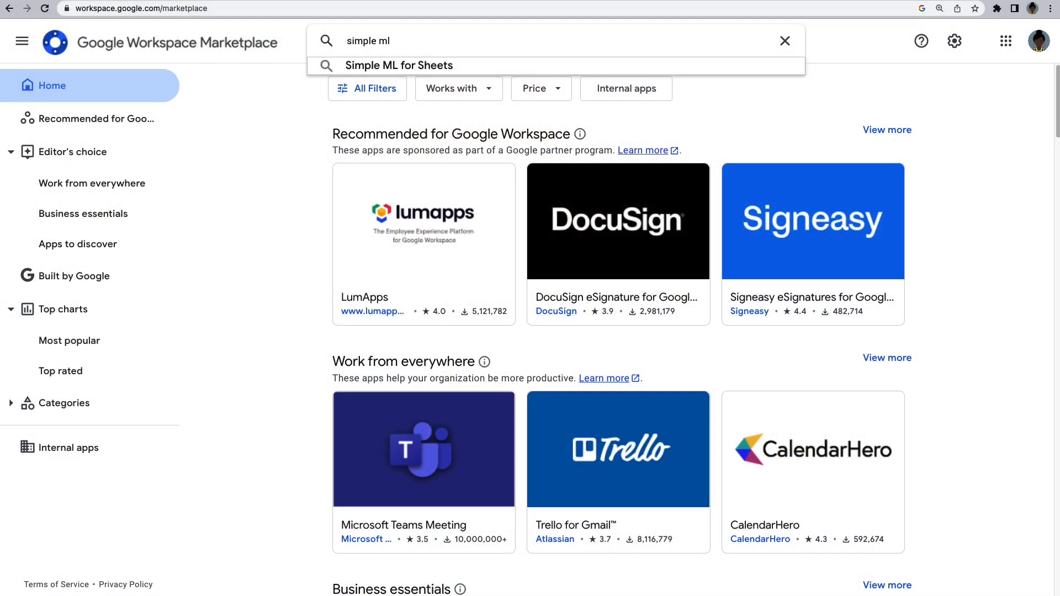
Step: Search the Marketplace for 'simple ml' and open the Simple ML for Sheets listing
{"action": "left_click", "coordinate": [400, 66]}
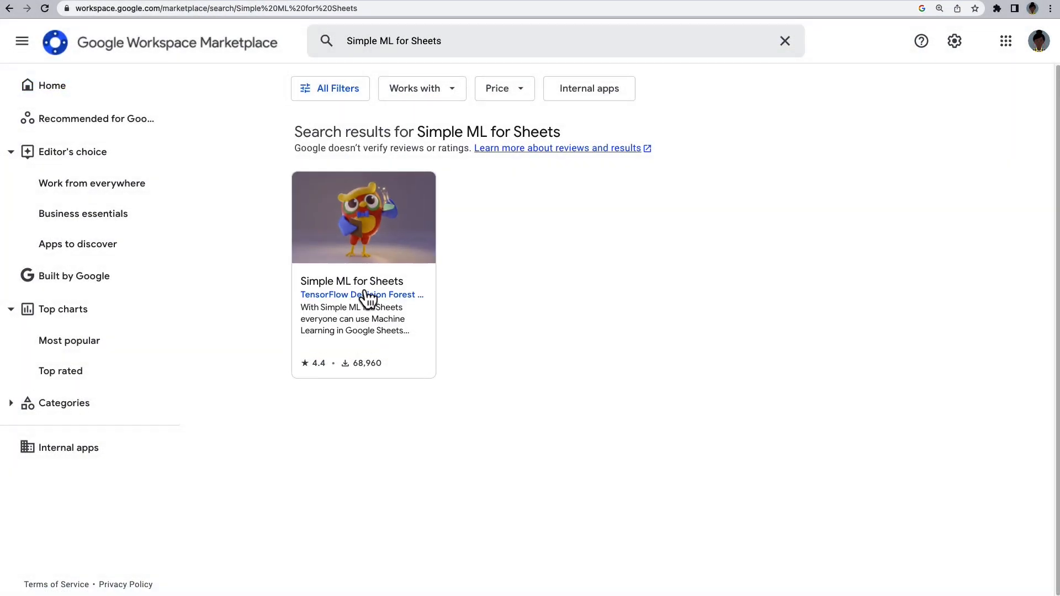
{"action": "left_click", "coordinate": [351, 282]}
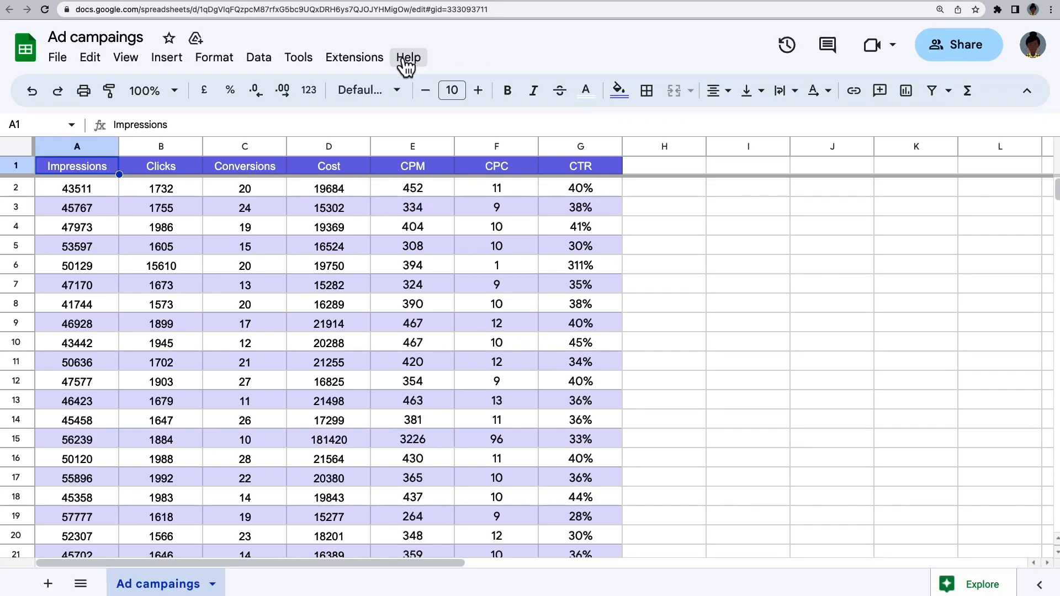
Step: Launch Simple ML for Sheets from the Extensions menu
{"action": "left_click", "coordinate": [353, 57]}
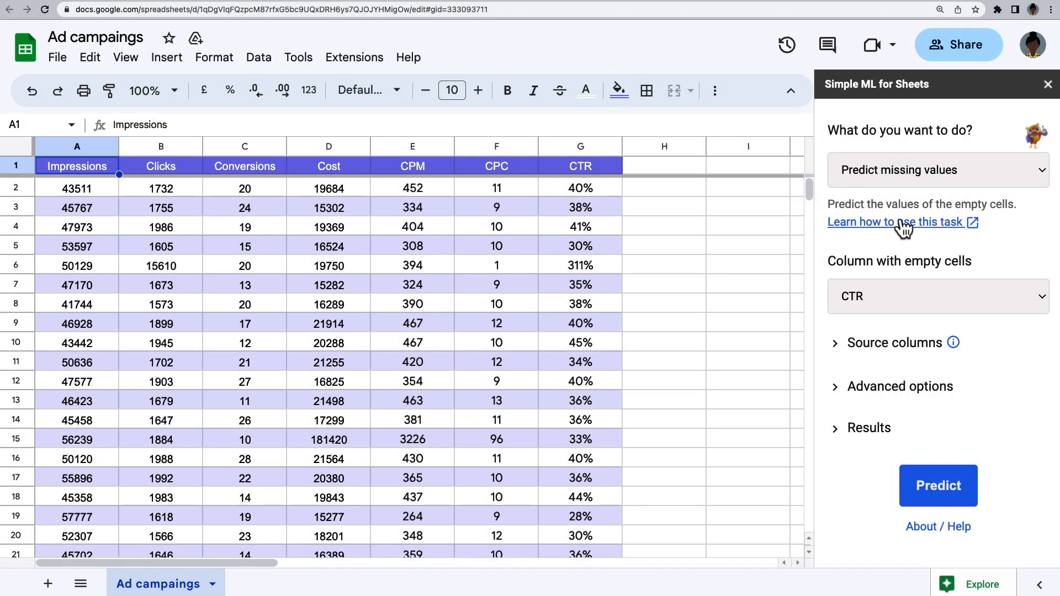
Step: Run the 'Spot abnormal values' task on the CTR column
{"action": "left_click", "coordinate": [938, 170]}
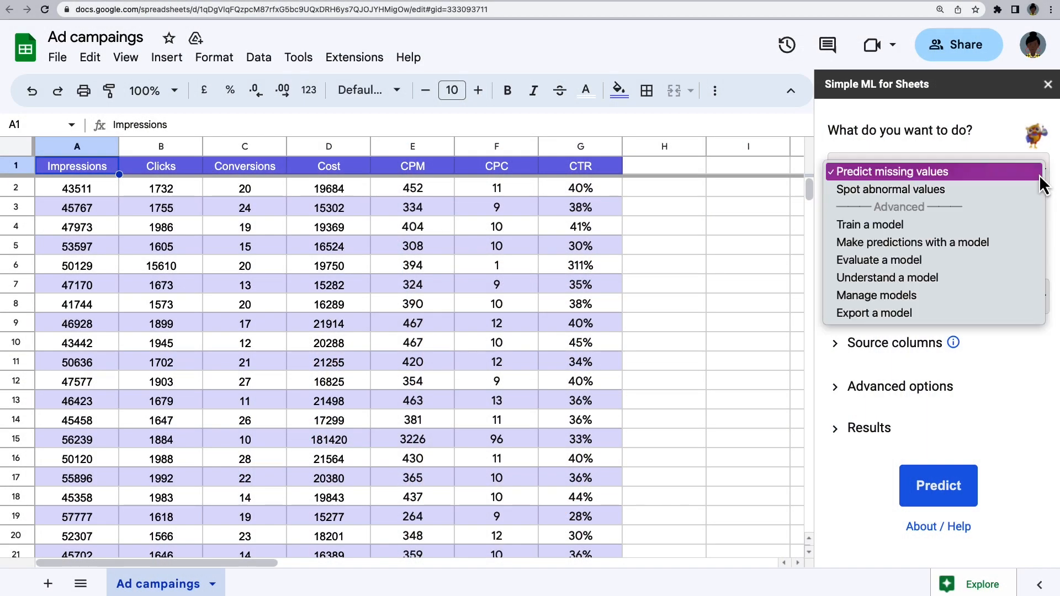
{"action": "left_click", "coordinate": [891, 189]}
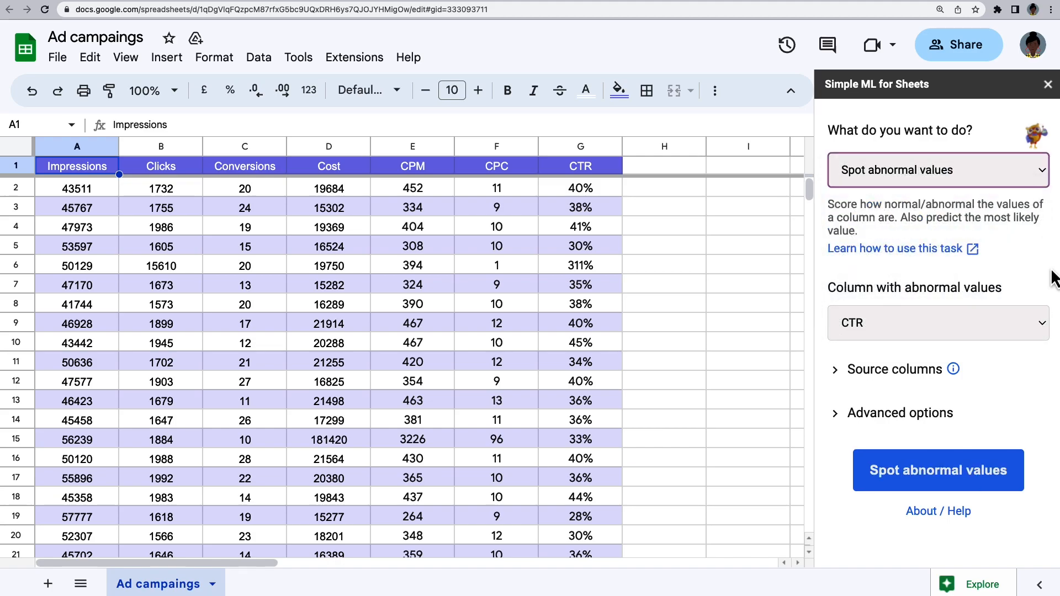
{"action": "left_click", "coordinate": [937, 322]}
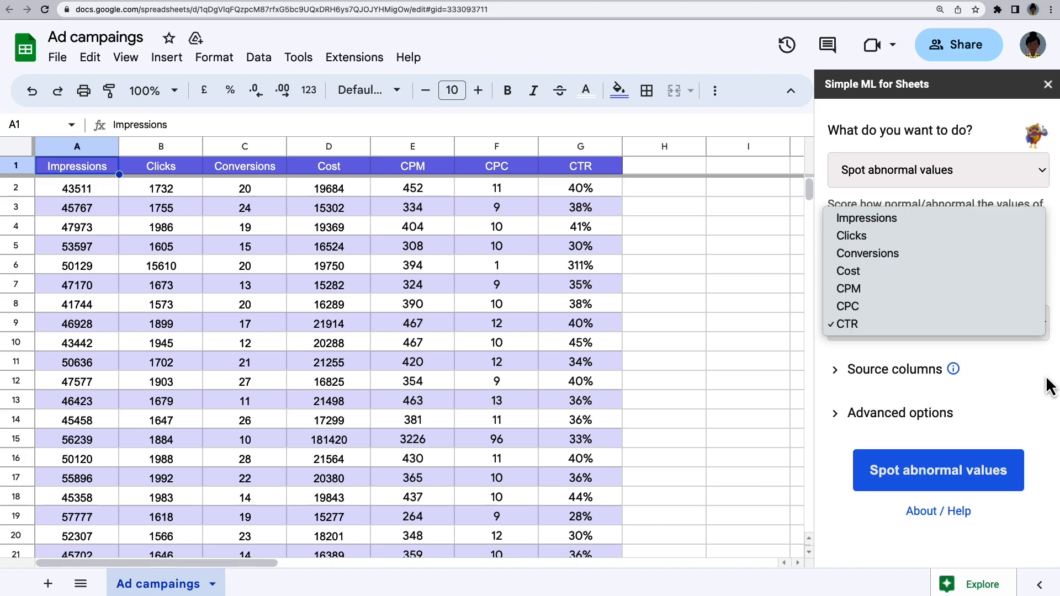
{"action": "left_click", "coordinate": [844, 323]}
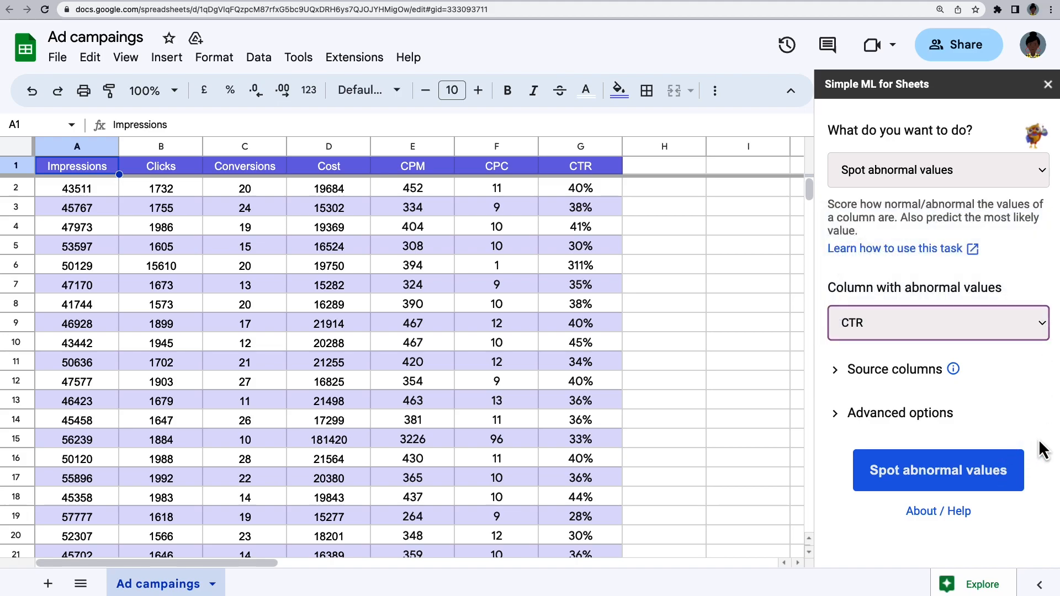
{"action": "left_click", "coordinate": [938, 470]}
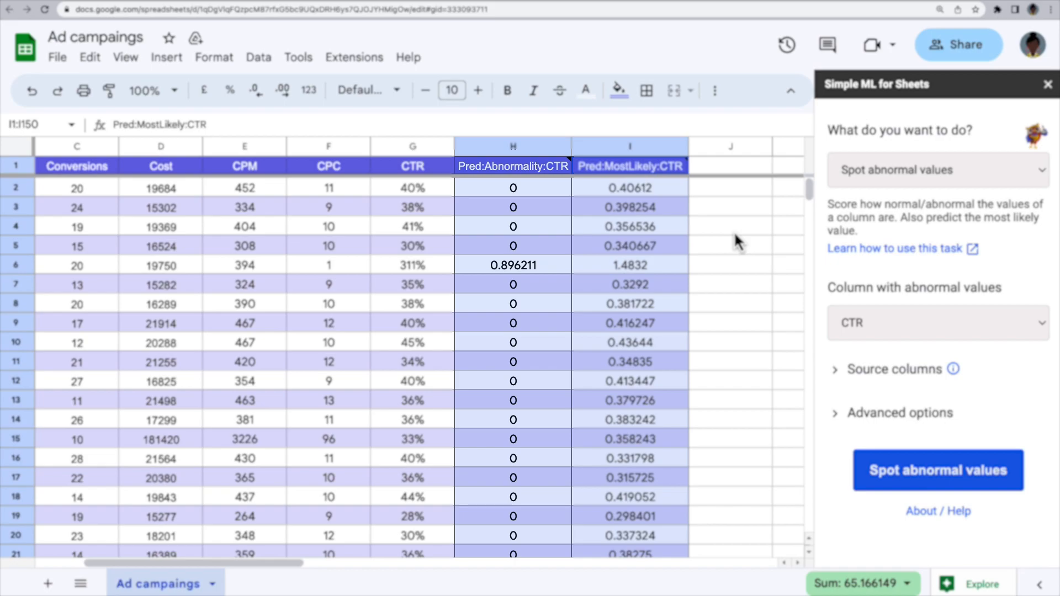
{"action": "left_click", "coordinate": [629, 147]}
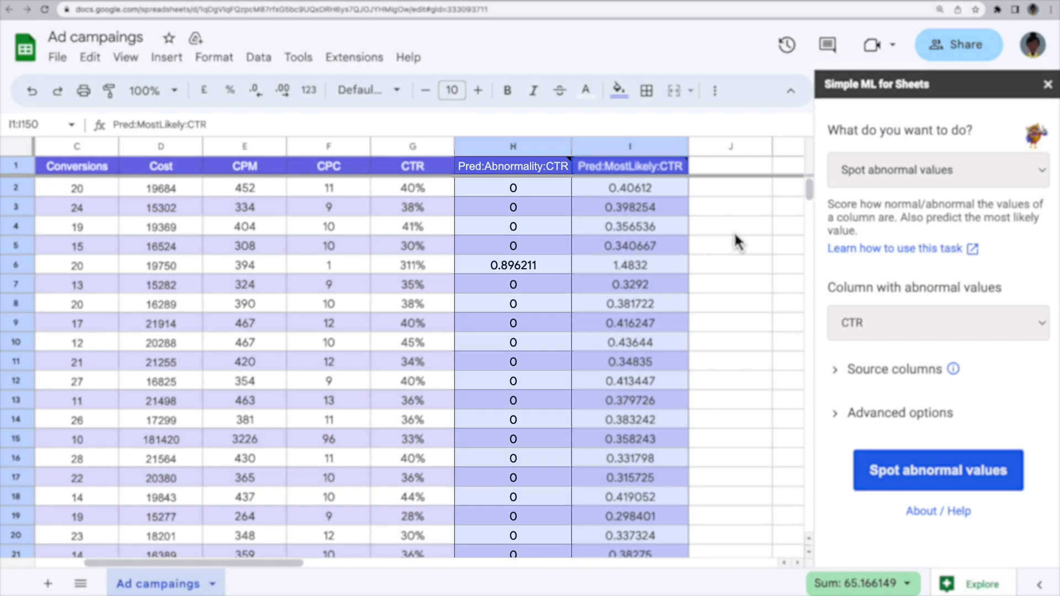
Step: Sort the sheet Z to A on the Pred:Abnormality:CTR column and dismiss the column note
{"action": "right_click", "coordinate": [513, 147]}
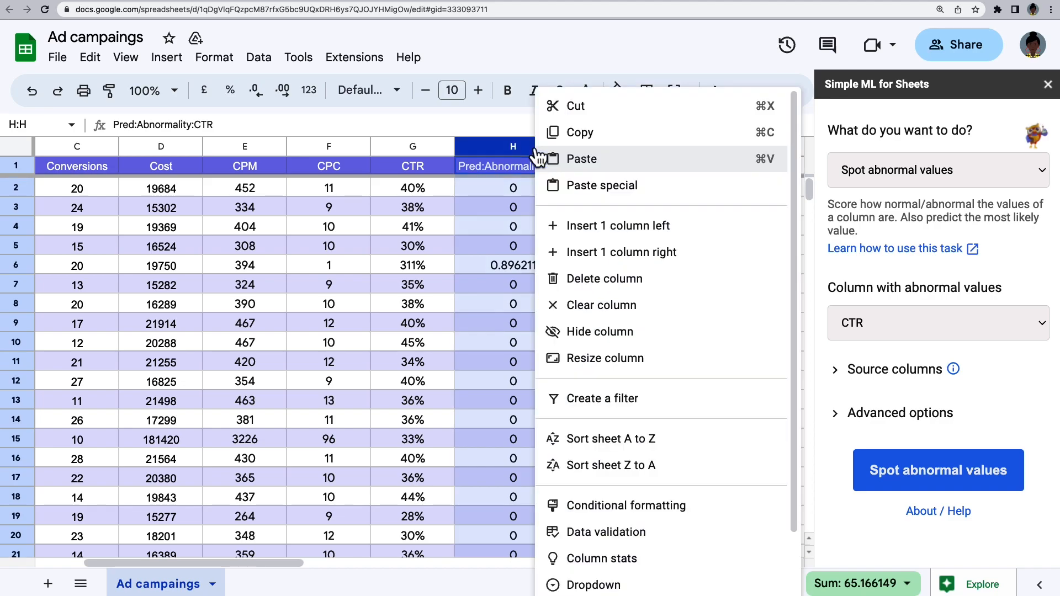
{"action": "mouse_move", "coordinate": [610, 465]}
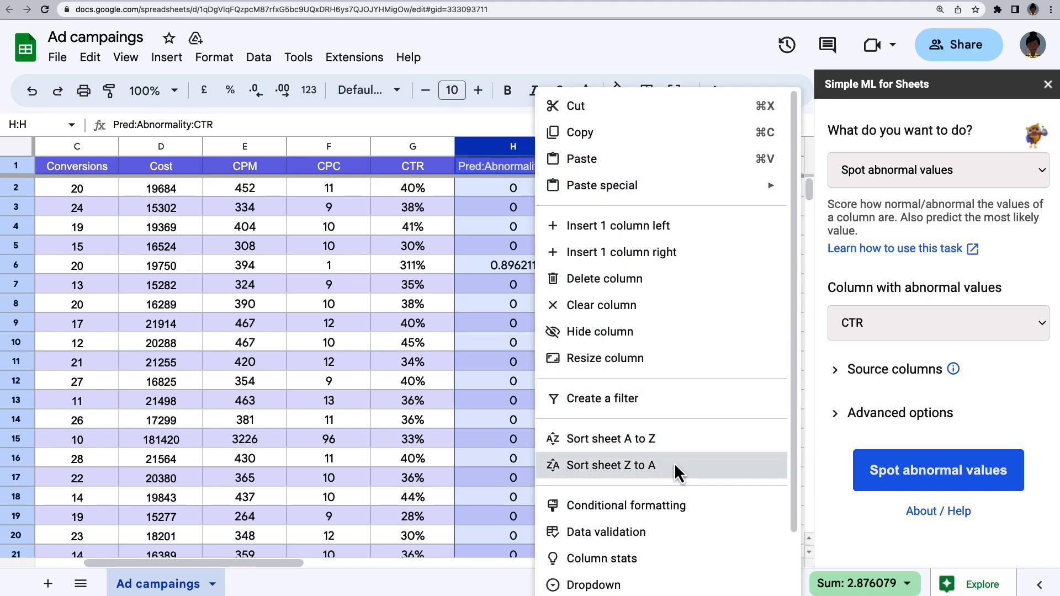
{"action": "left_click", "coordinate": [612, 465]}
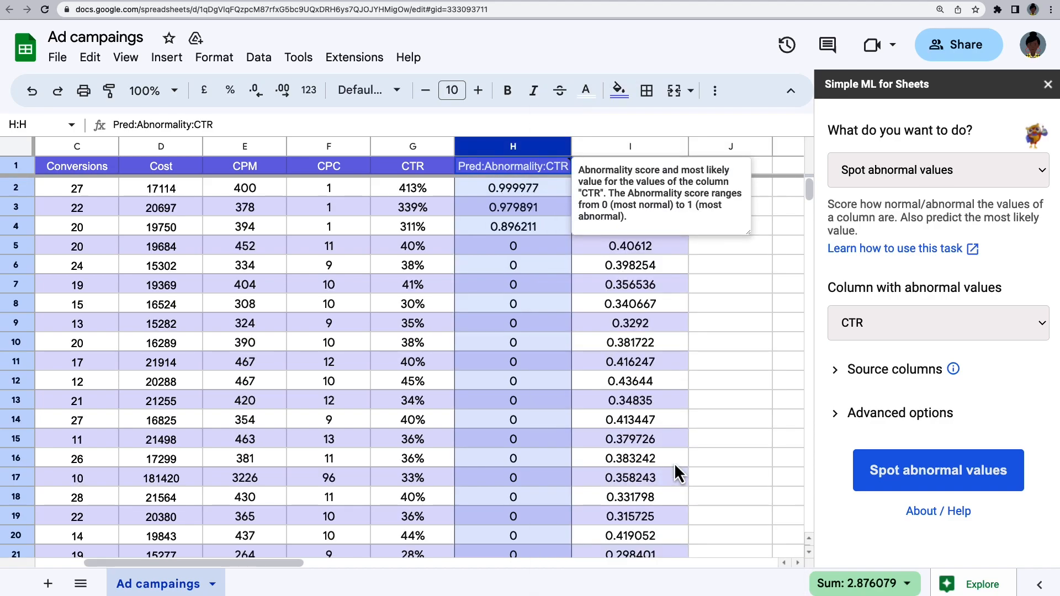
{"action": "left_click", "coordinate": [937, 169]}
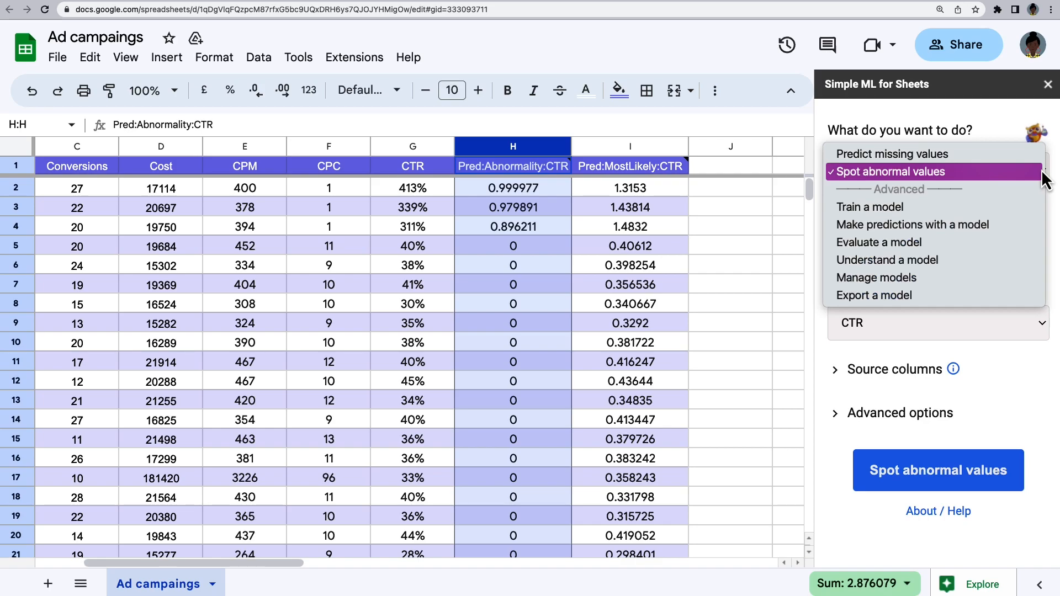
{"action": "mouse_move", "coordinate": [893, 153]}
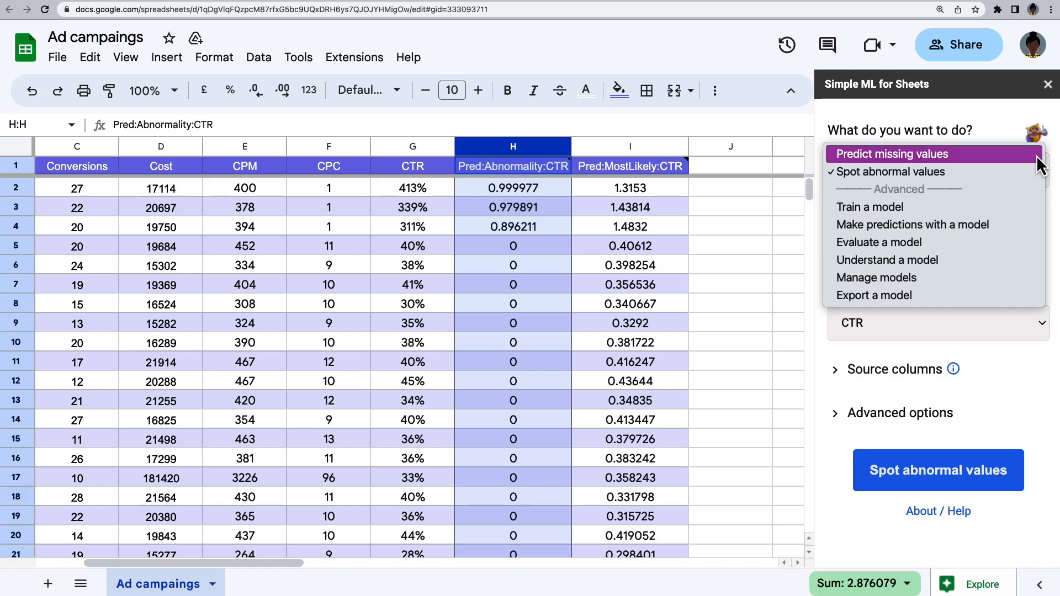
{"action": "mouse_move", "coordinate": [870, 206]}
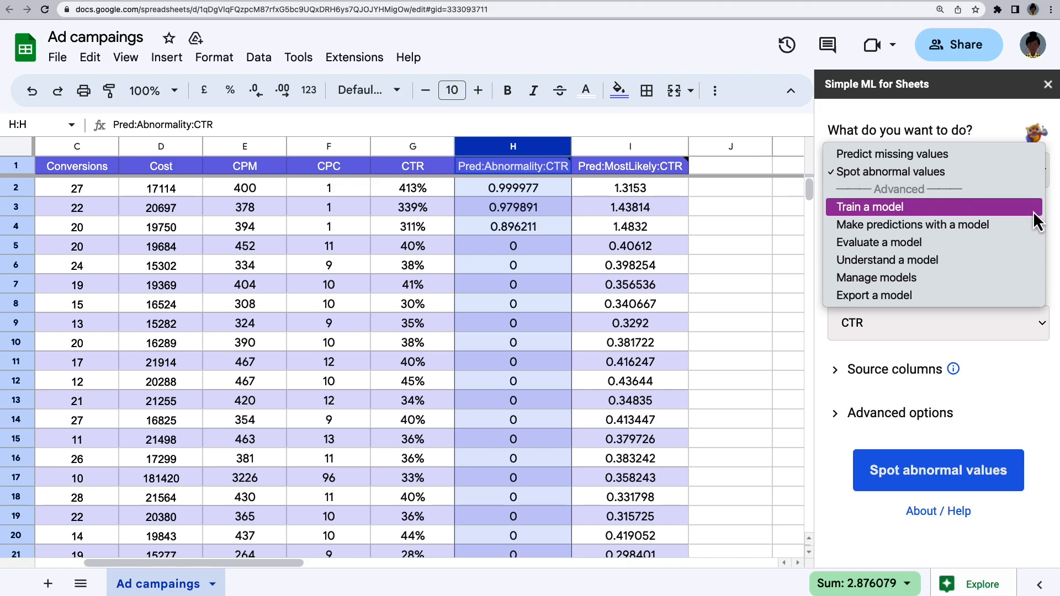
{"action": "mouse_move", "coordinate": [879, 242]}
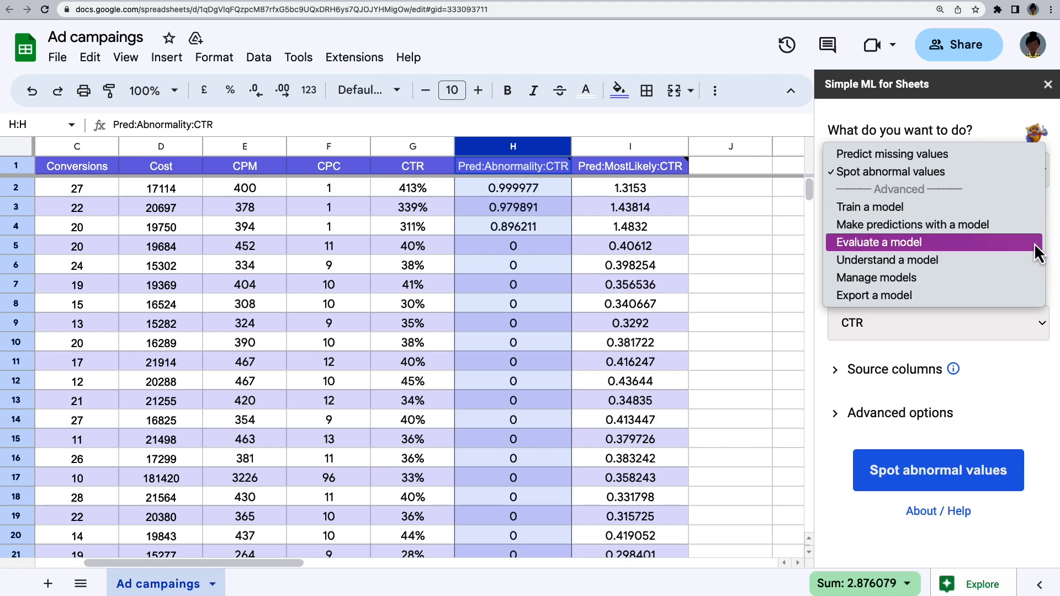